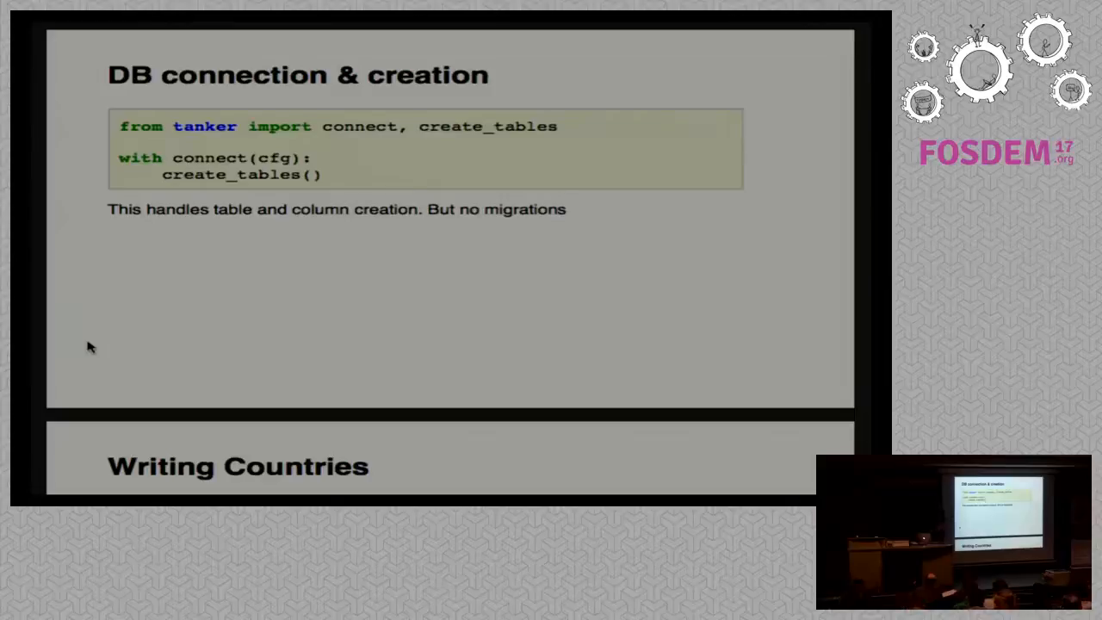
{"action": "key", "text": "Right"}
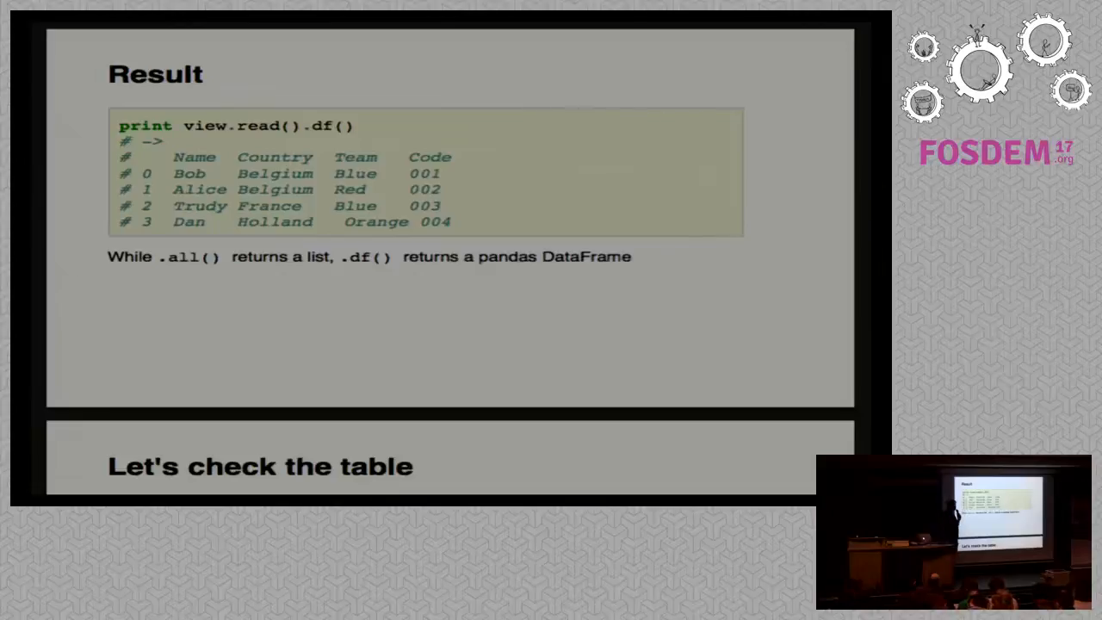
{"action": "key", "text": "Right"}
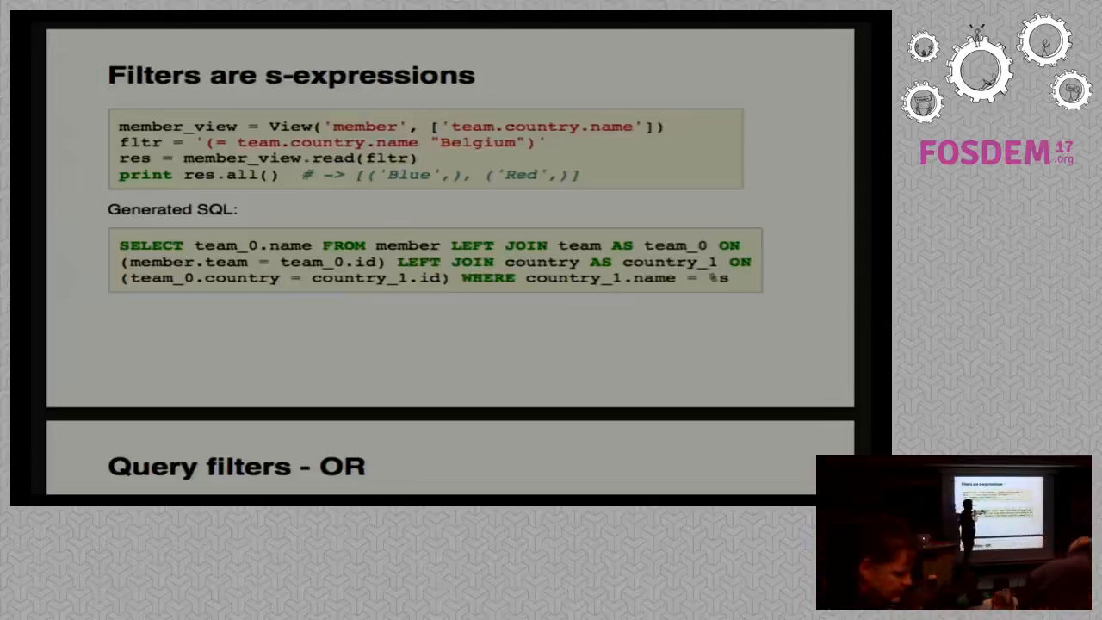